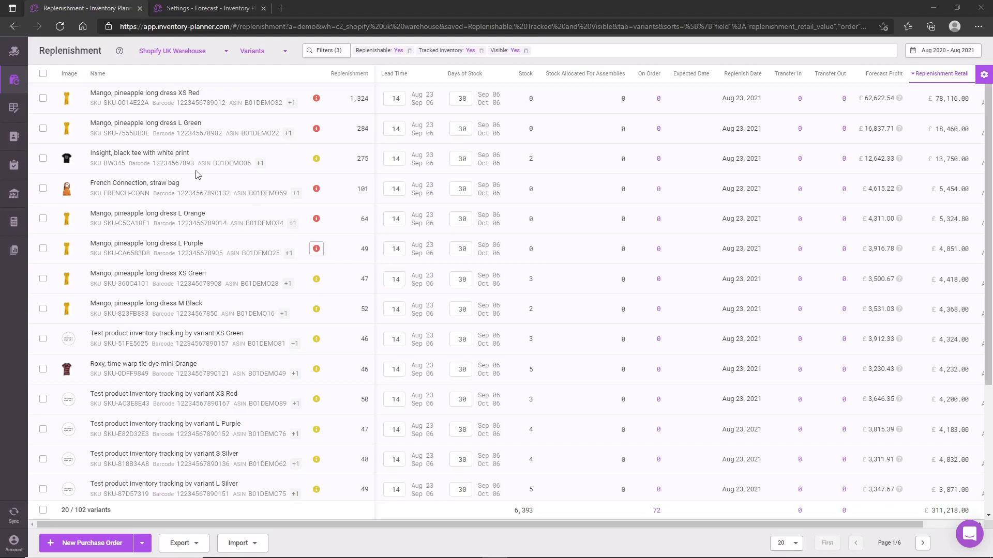
pyautogui.moveTo(14, 83)
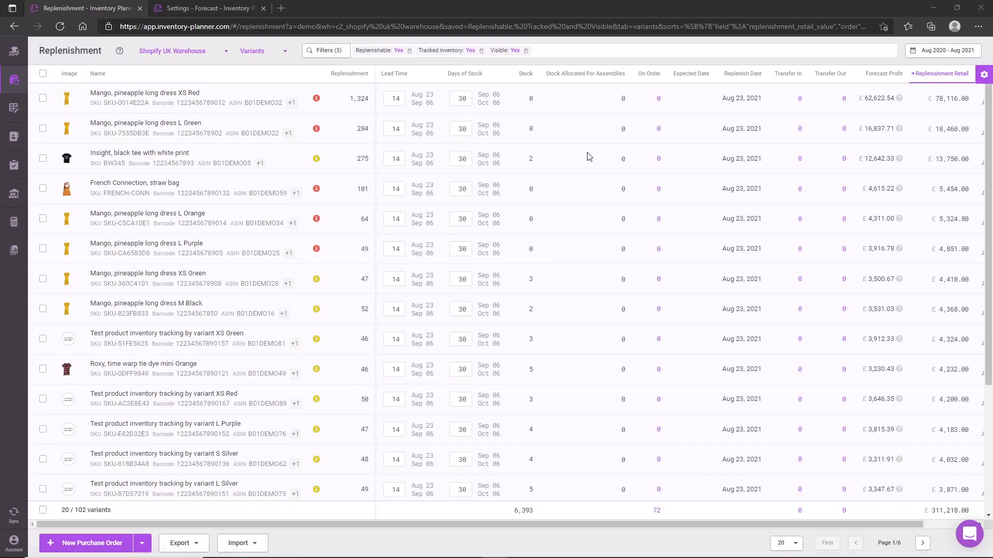
# - Open the Aug 2020 – Aug 2021 date range presets on the replenishment report
pyautogui.click(942, 50)
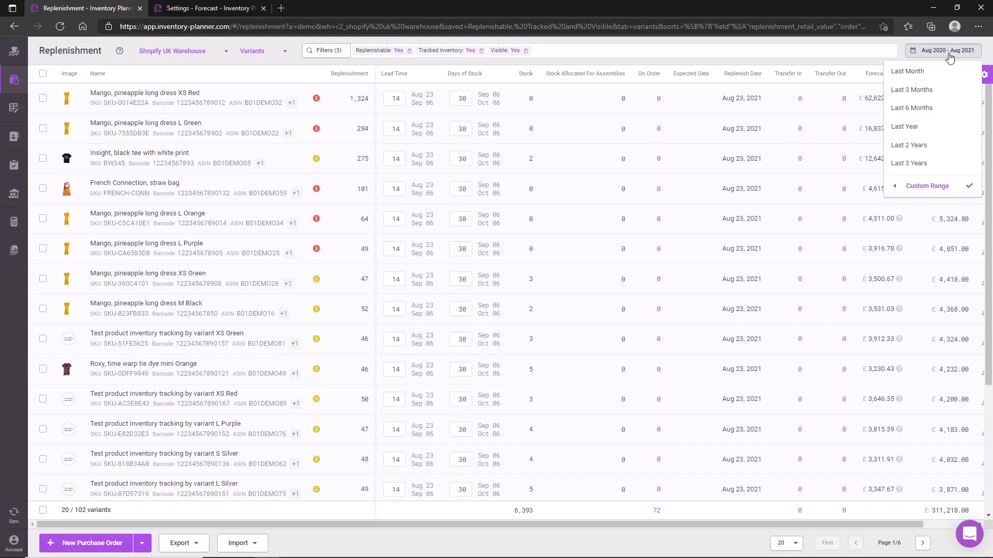
pyautogui.moveTo(942, 57)
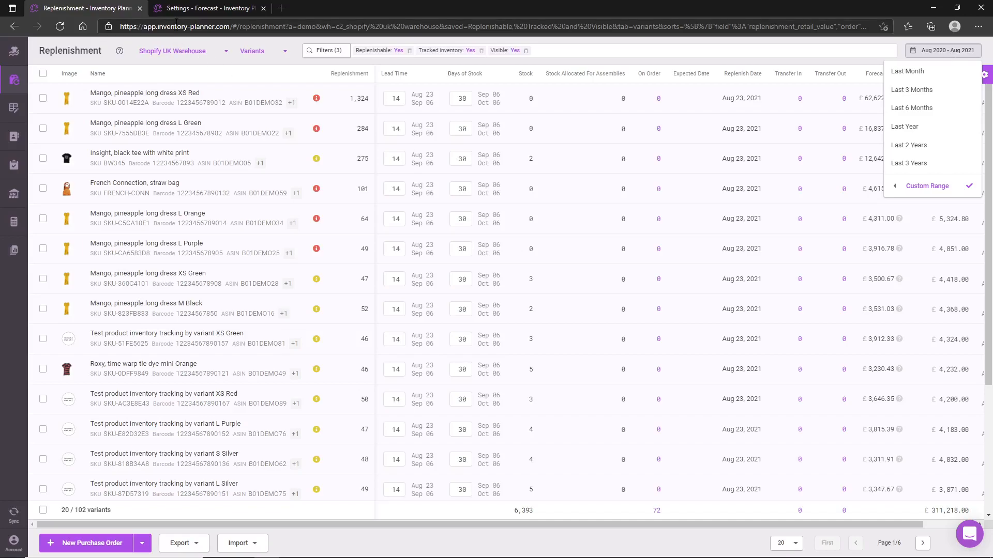
pyautogui.click(209, 7)
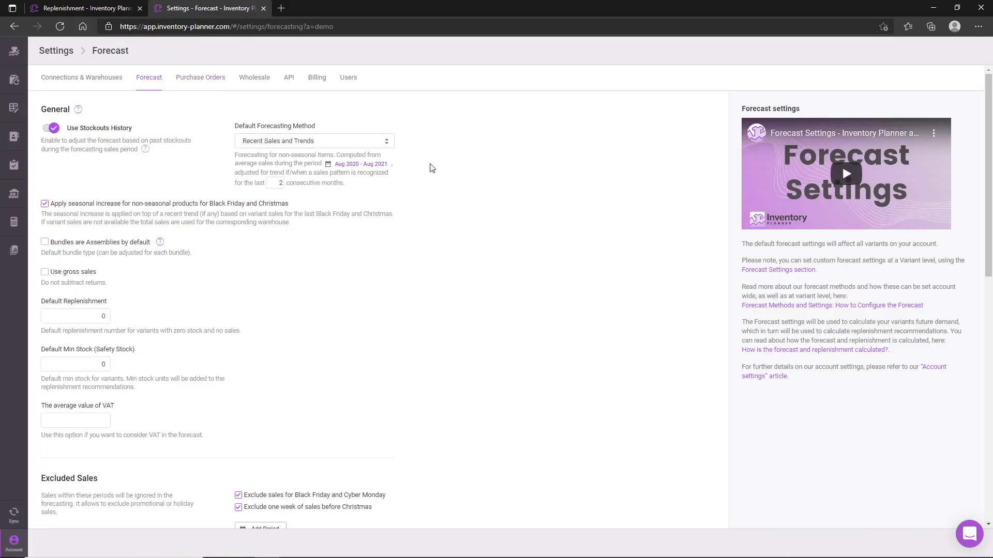
pyautogui.click(314, 141)
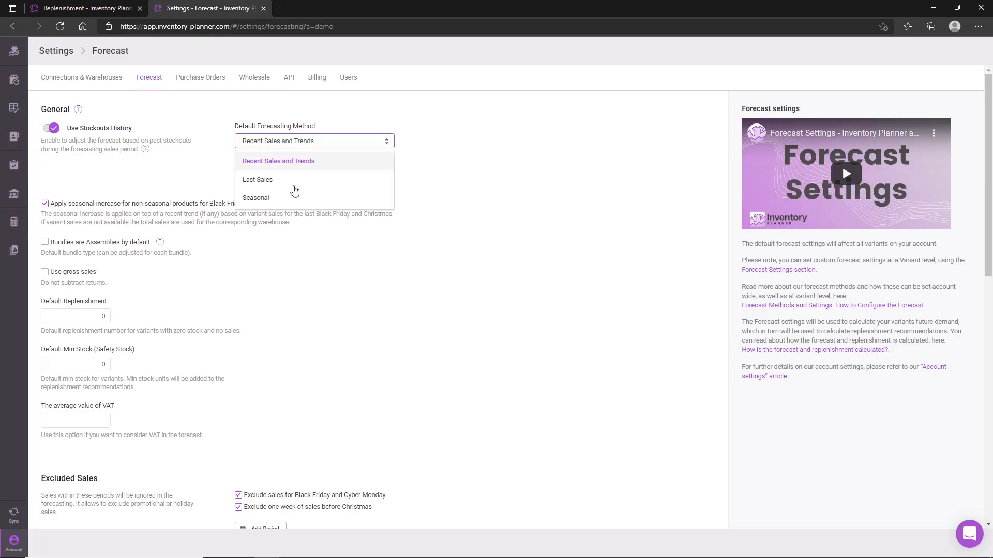
pyautogui.moveTo(263, 197)
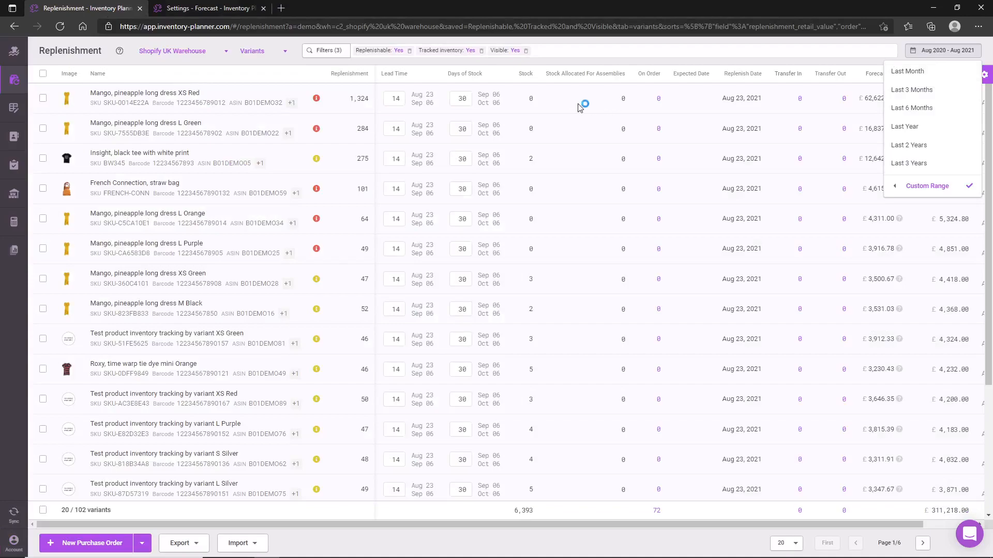
pyautogui.moveTo(908, 127)
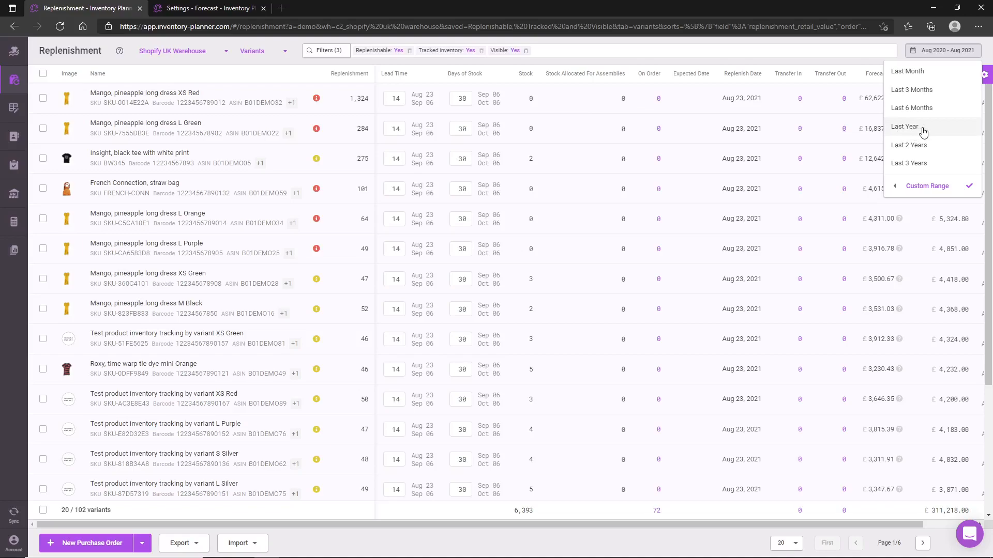
# - Choose the Last Year preset for the report period
pyautogui.click(905, 126)
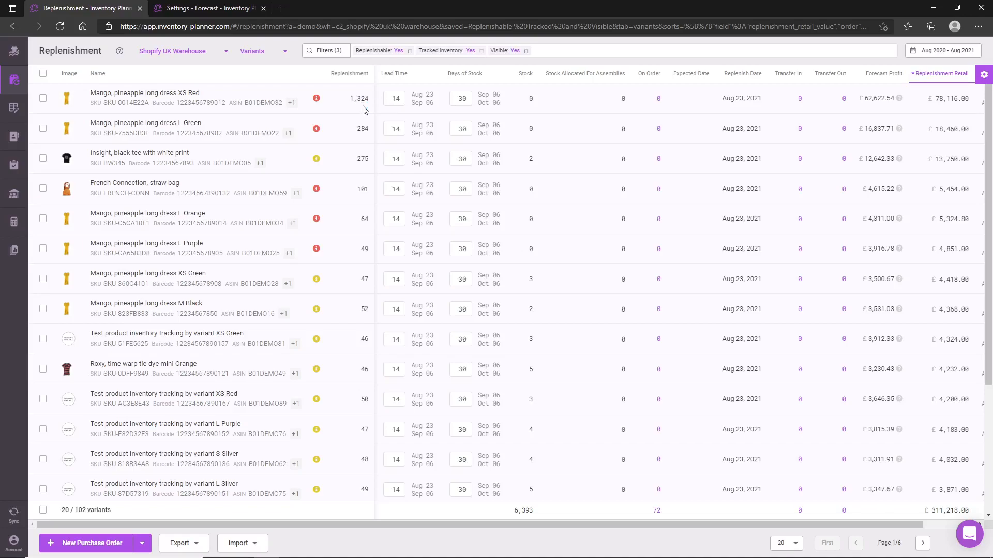
pyautogui.click(394, 99)
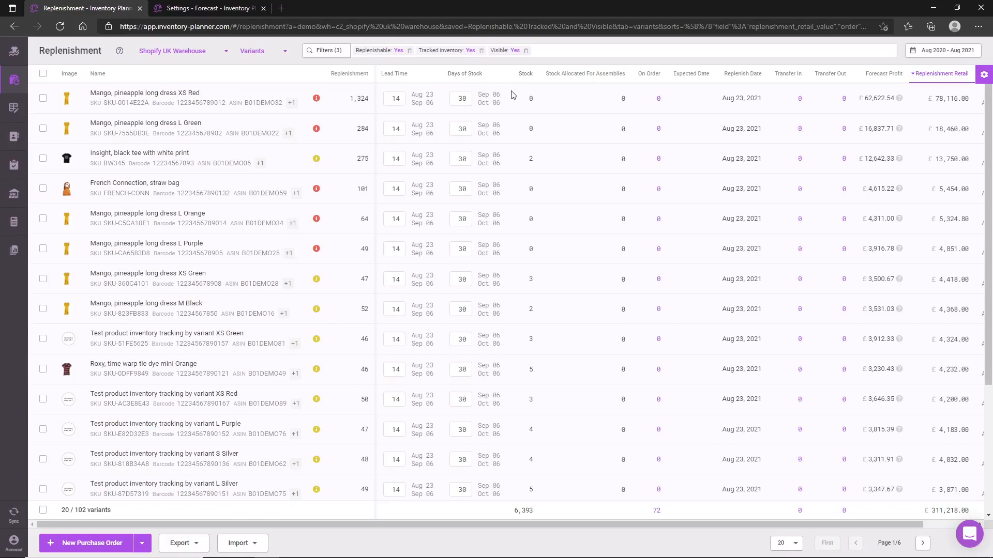
pyautogui.moveTo(510, 99)
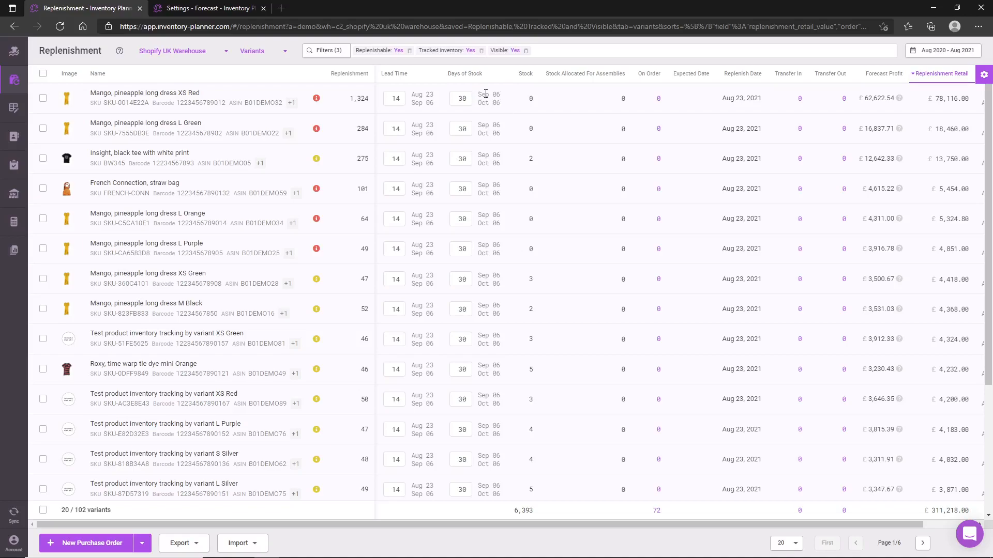
pyautogui.moveTo(502, 107)
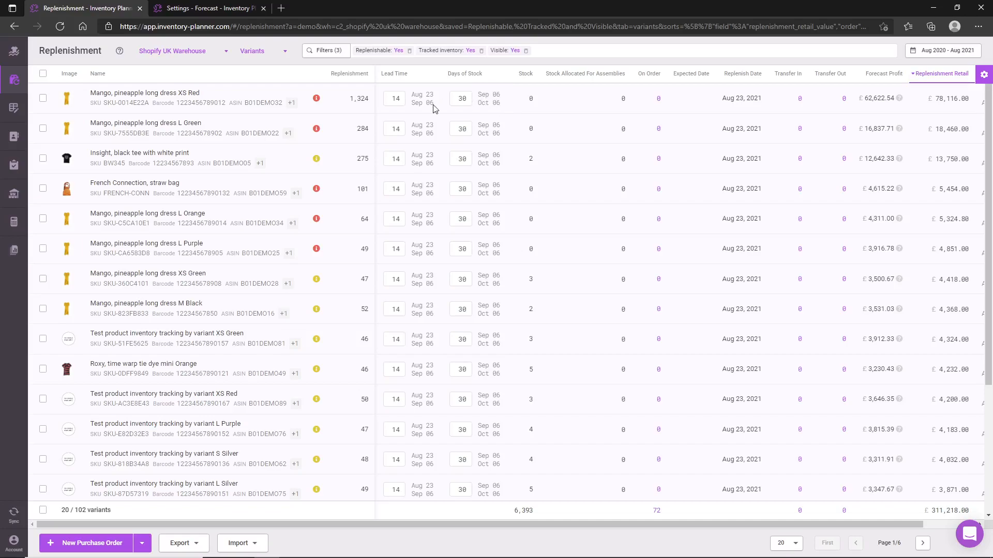
pyautogui.moveTo(246, 116)
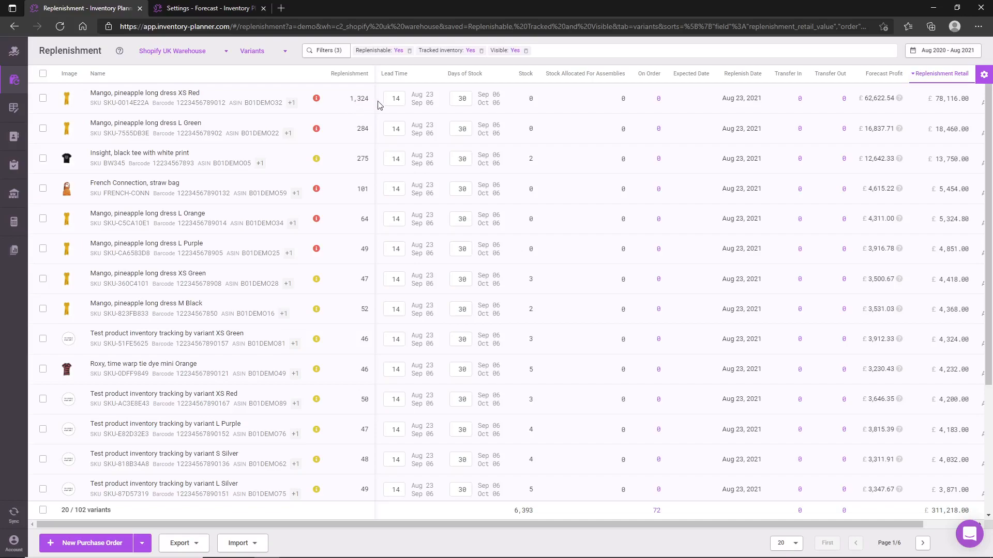
pyautogui.moveTo(436, 103)
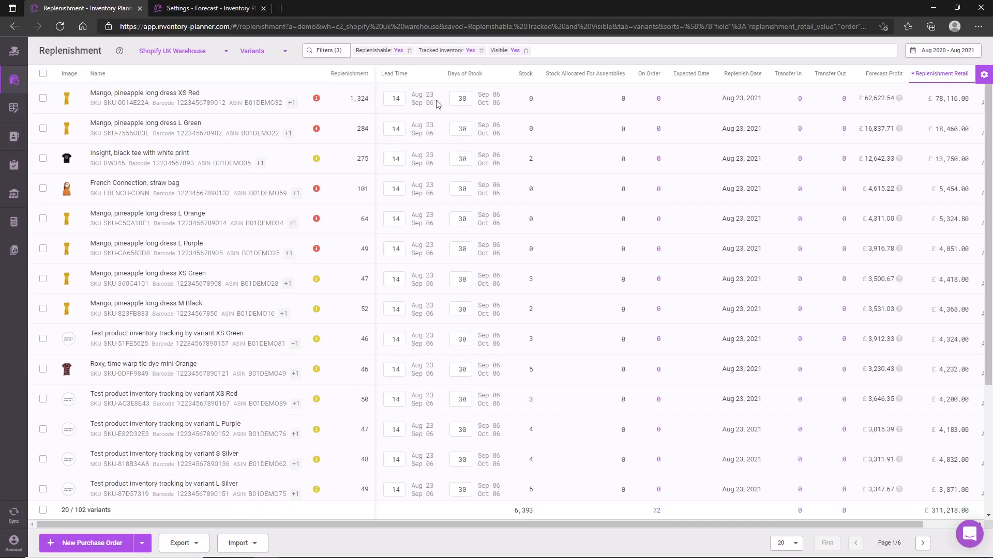
pyautogui.moveTo(441, 106)
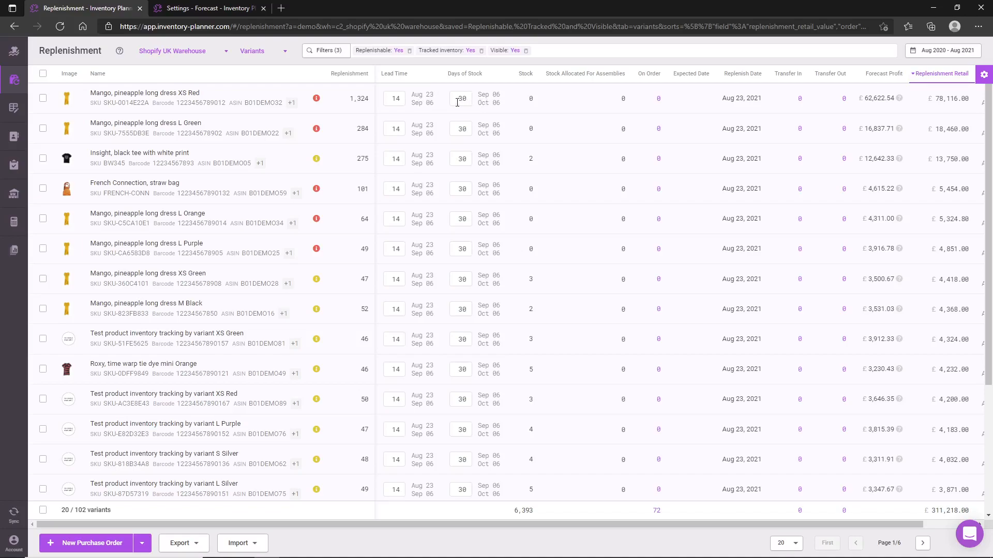
pyautogui.moveTo(462, 115)
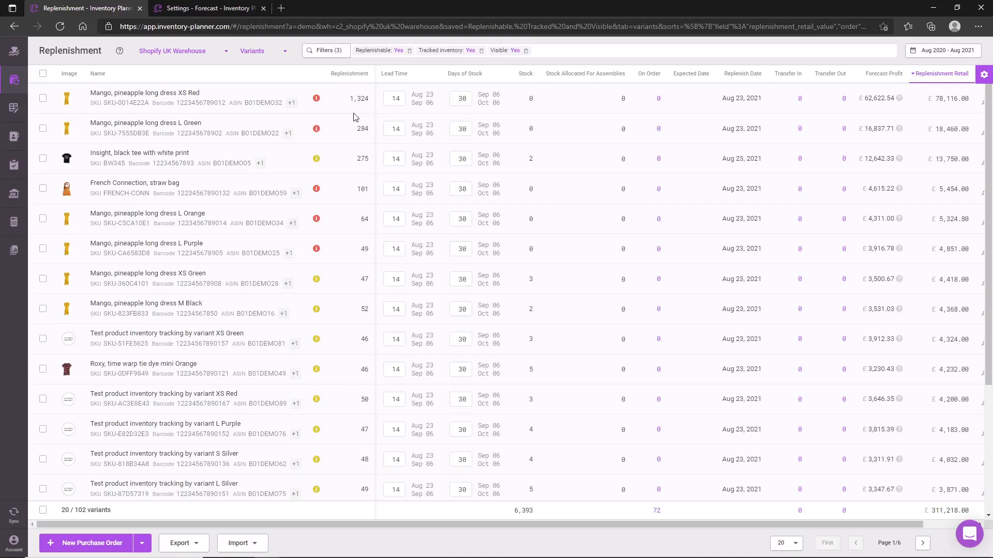
pyautogui.moveTo(394, 115)
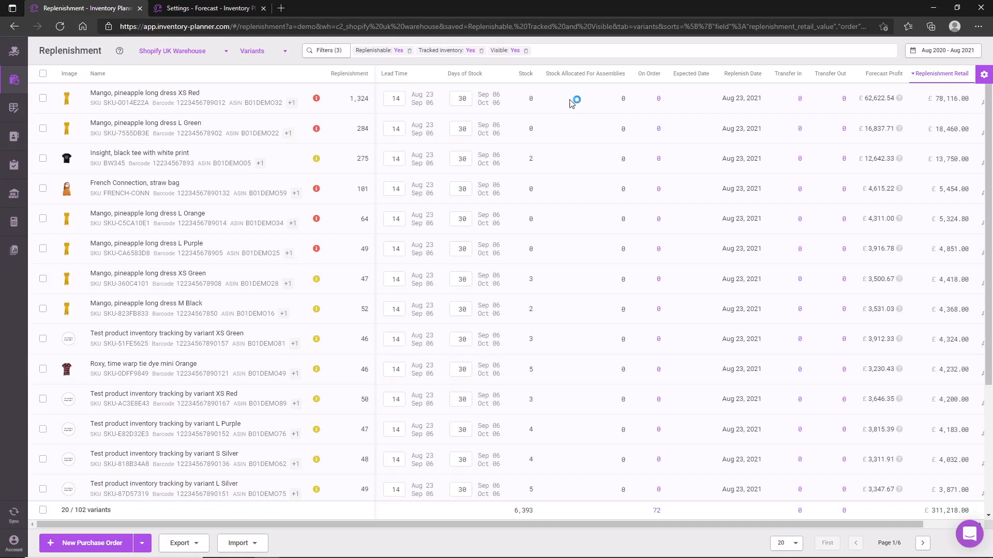
pyautogui.moveTo(678, 114)
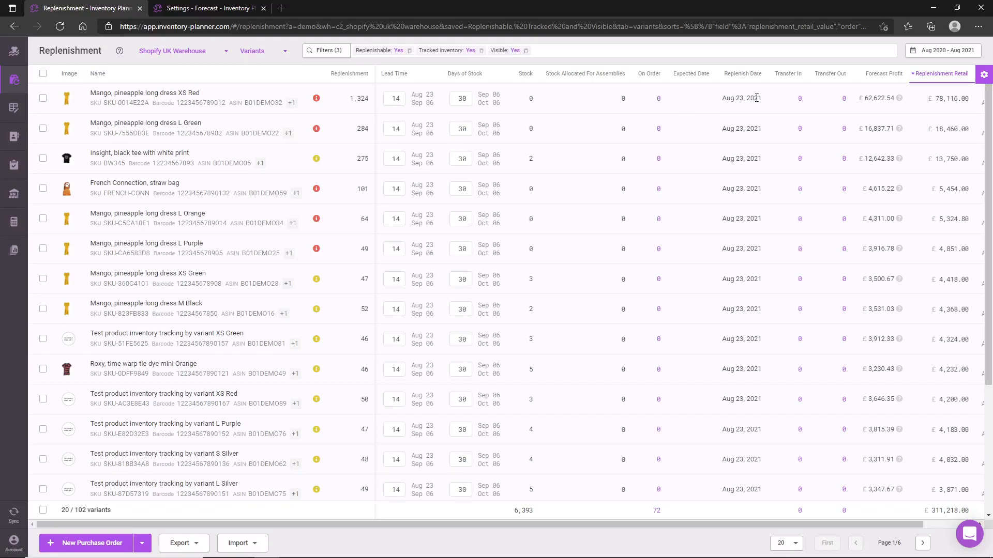
pyautogui.moveTo(764, 102)
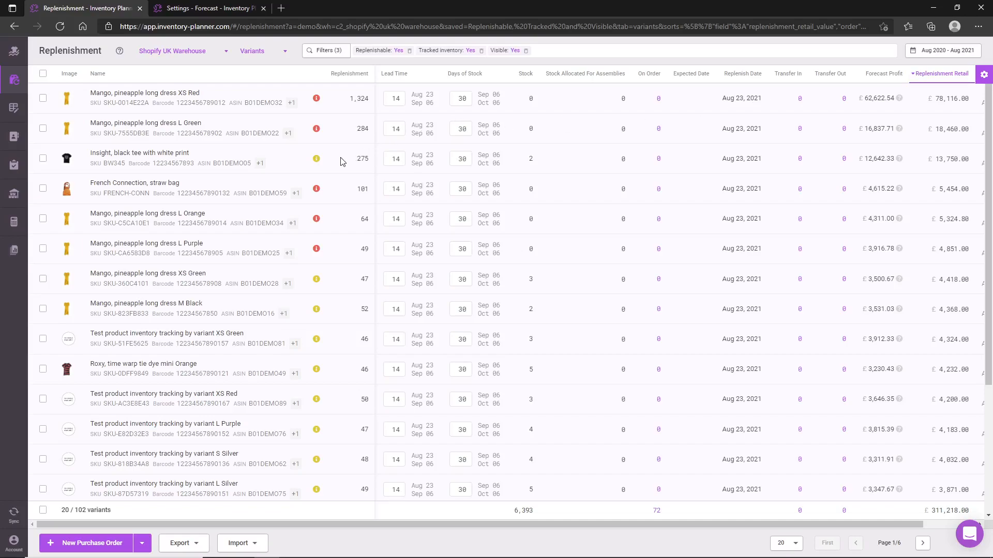
pyautogui.moveTo(329, 156)
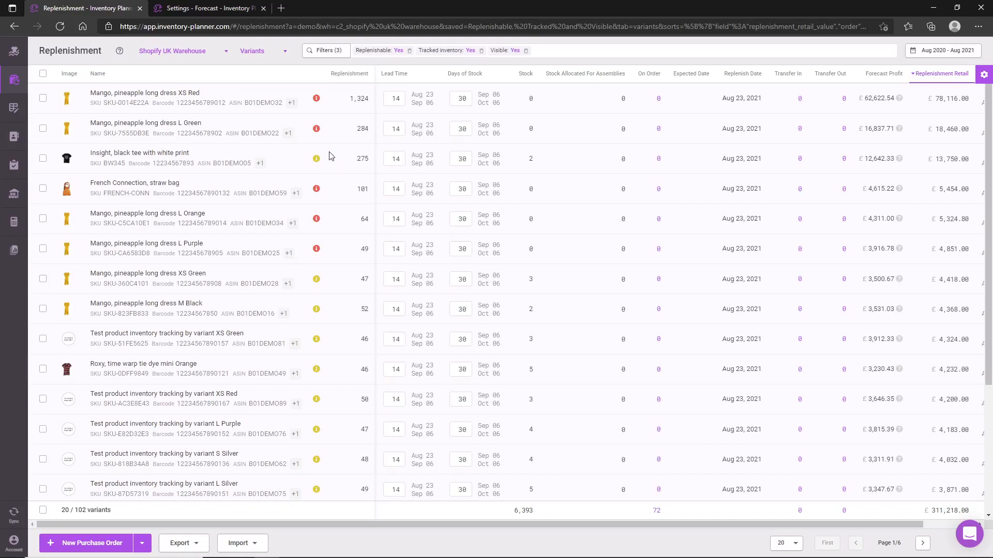
pyautogui.moveTo(317, 128)
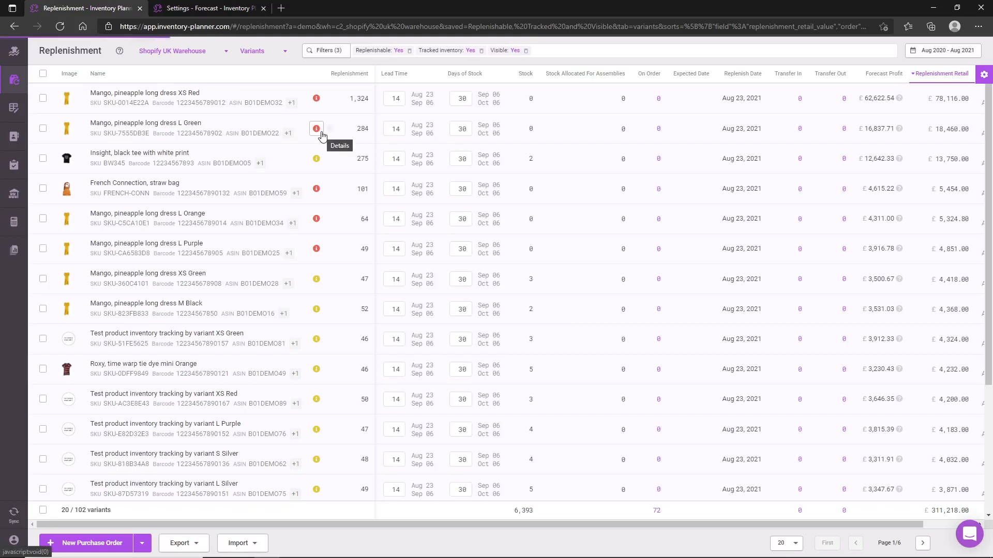
# - Open a variant's Details popup showing stock, sales, and its 14-day lead time
pyautogui.click(316, 129)
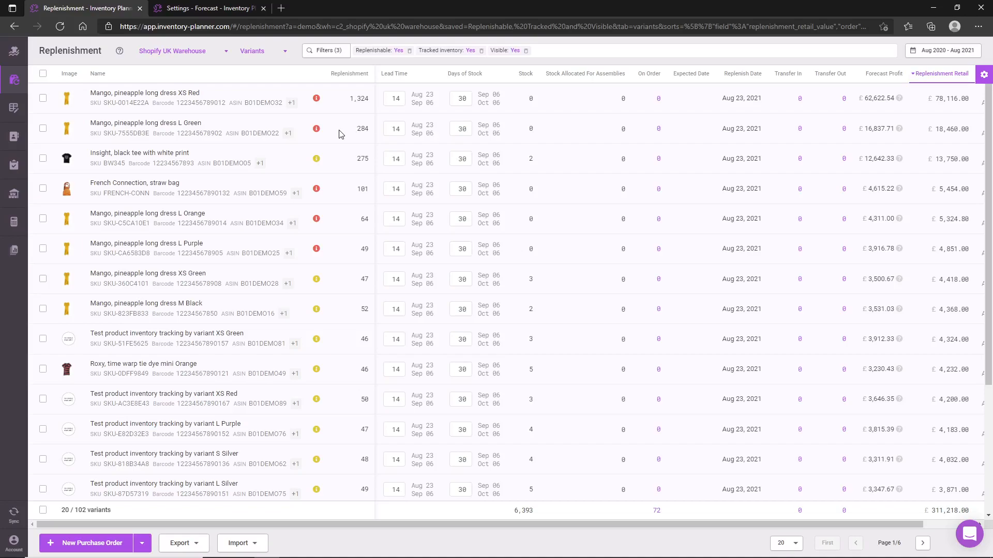
pyautogui.moveTo(317, 158)
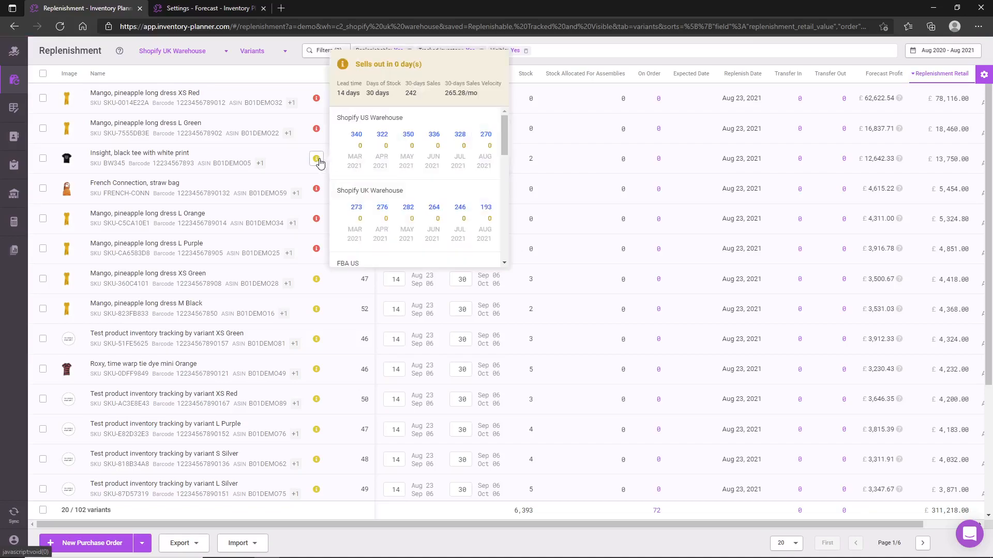
pyautogui.moveTo(316, 158)
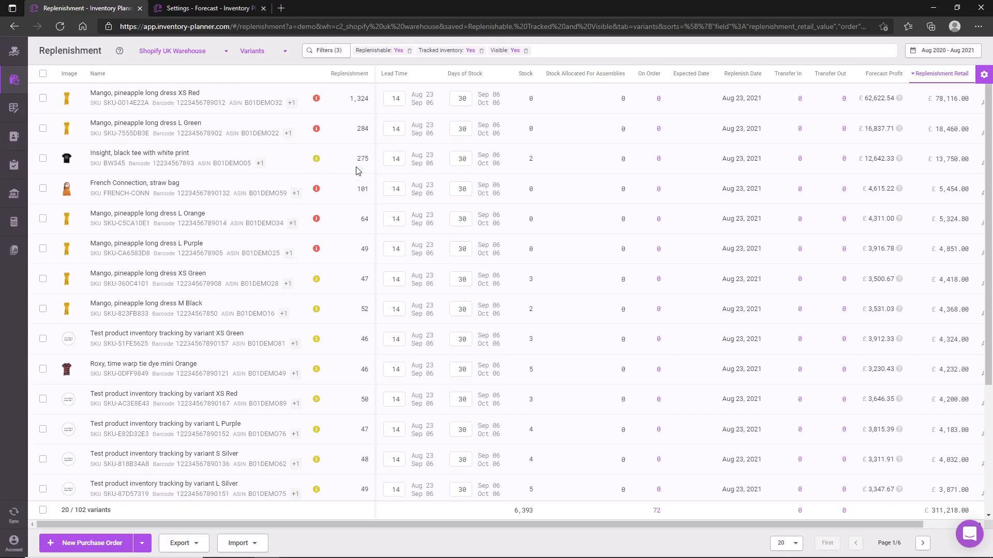
pyautogui.moveTo(502, 169)
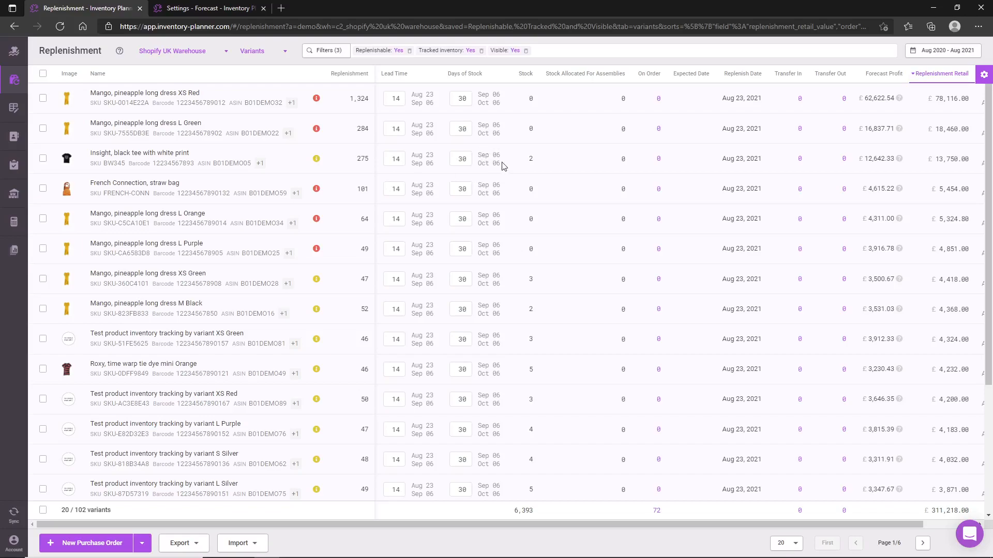
pyautogui.moveTo(429, 119)
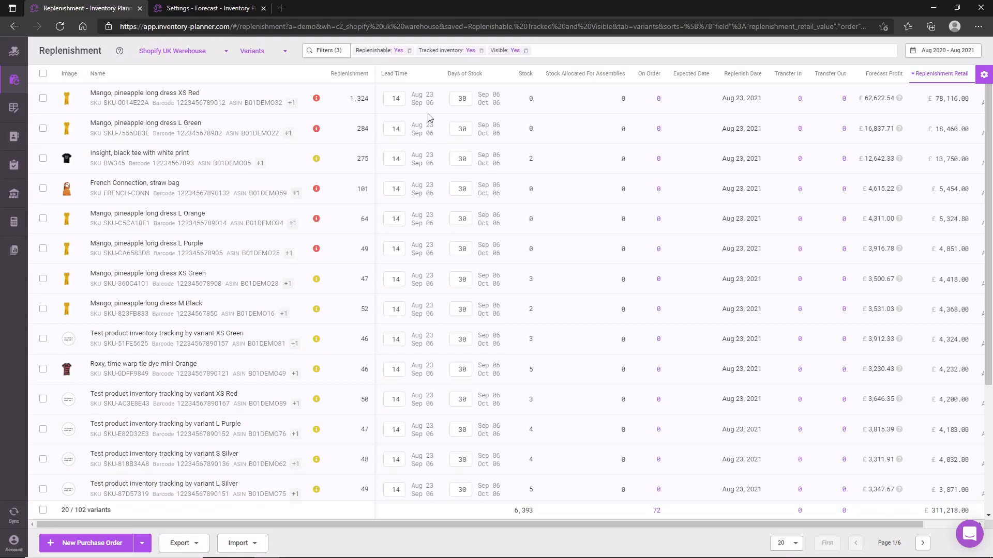
pyautogui.moveTo(503, 106)
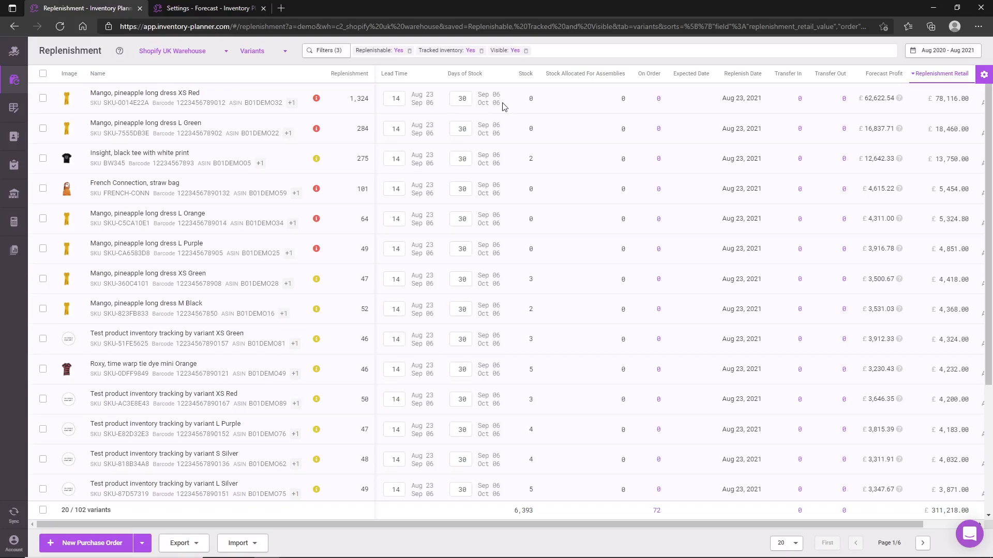
pyautogui.moveTo(511, 113)
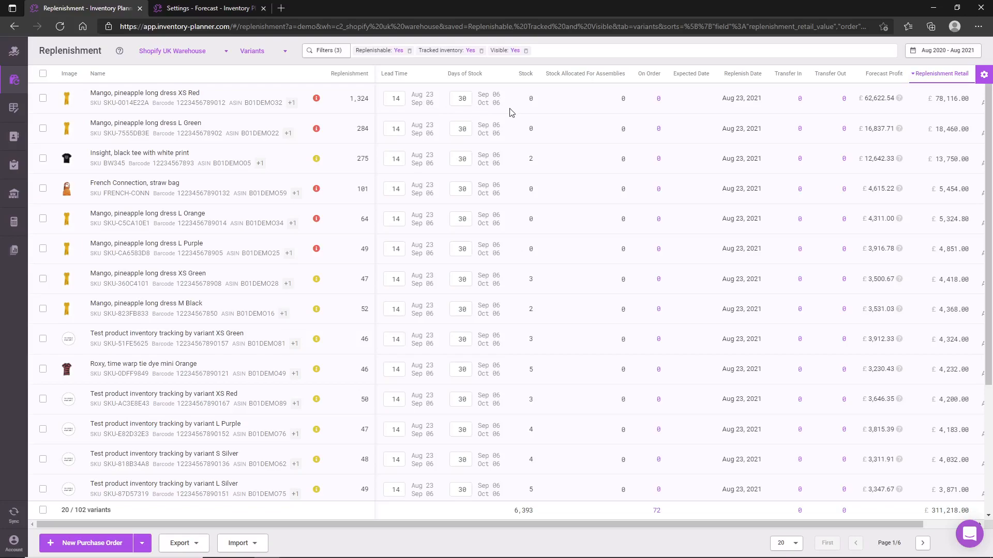
pyautogui.moveTo(513, 110)
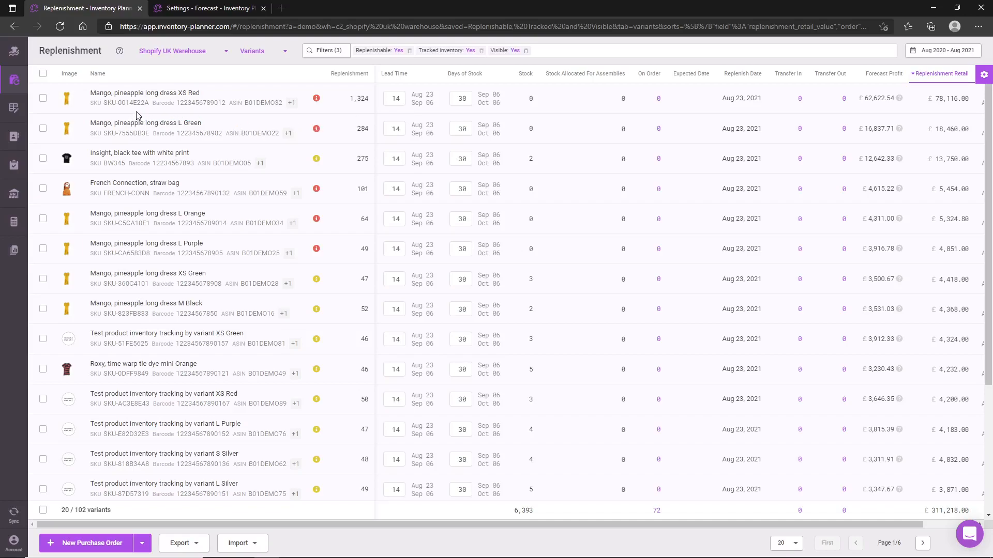
# - Tick the Mango pineapple long dress XS Red row for a new purchase order
pyautogui.click(42, 99)
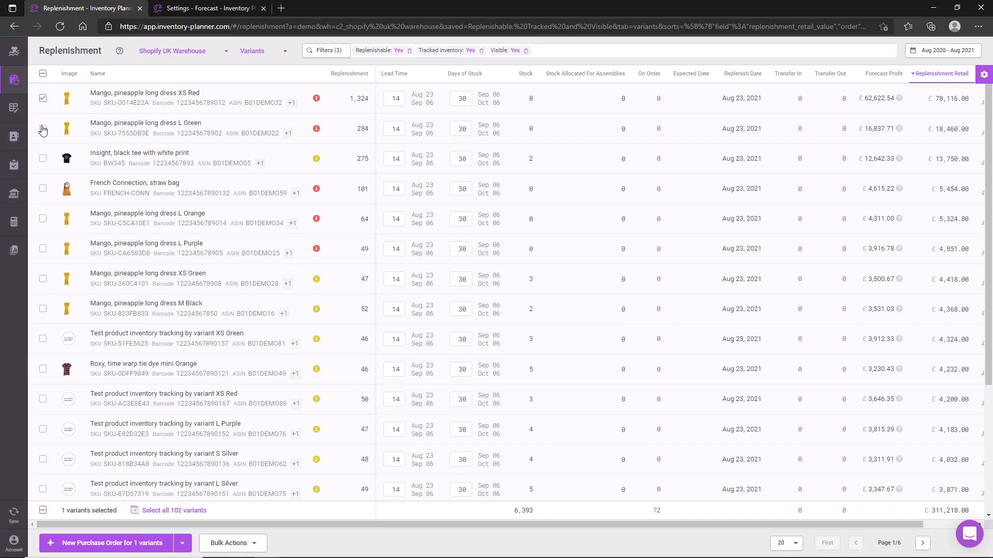